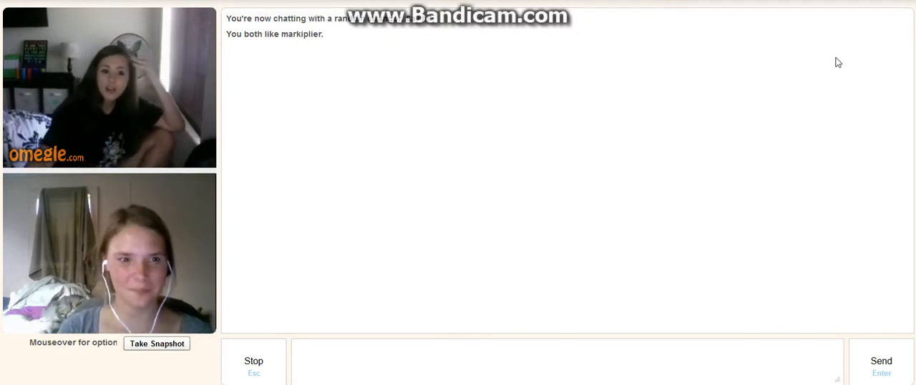
Step: Stop the current chat and connect to the next stranger matched on Markiplier
left_click(253, 361)
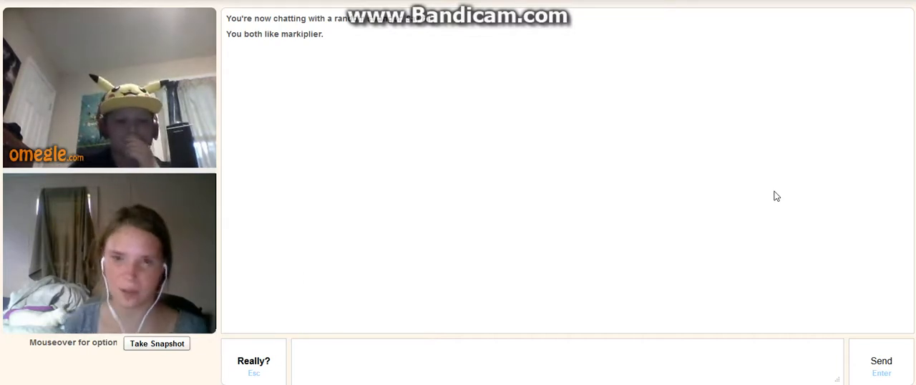
mouse_move(865, 60)
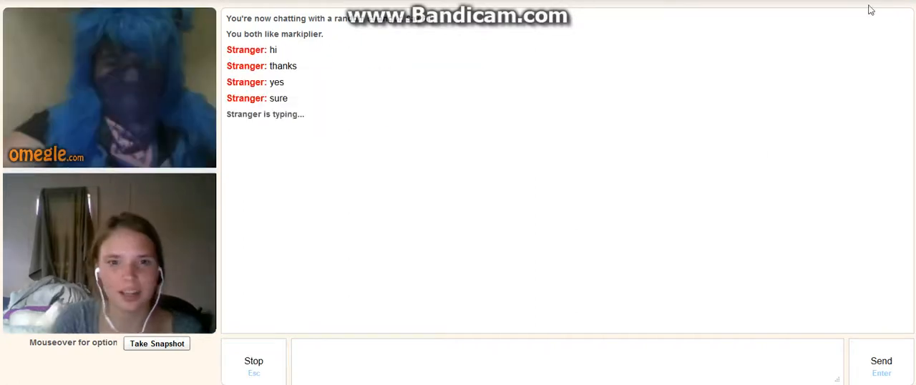
mouse_move(773, 154)
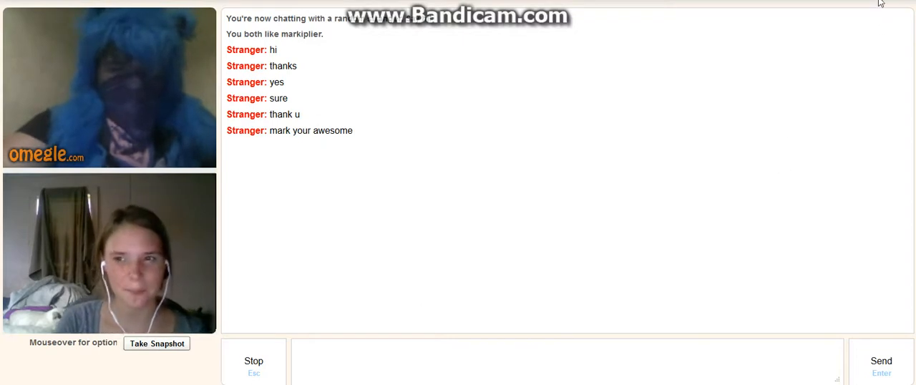
Step: End the chat with the blue-haired stranger and connect to a new Markiplier-matched stranger
left_click(253, 361)
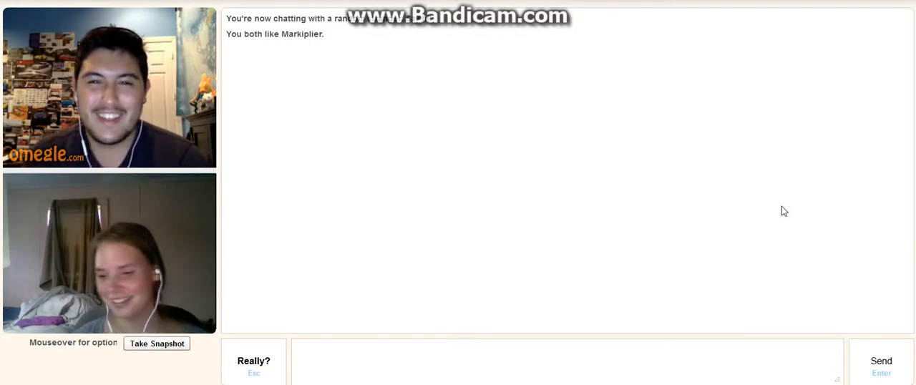
mouse_move(805, 105)
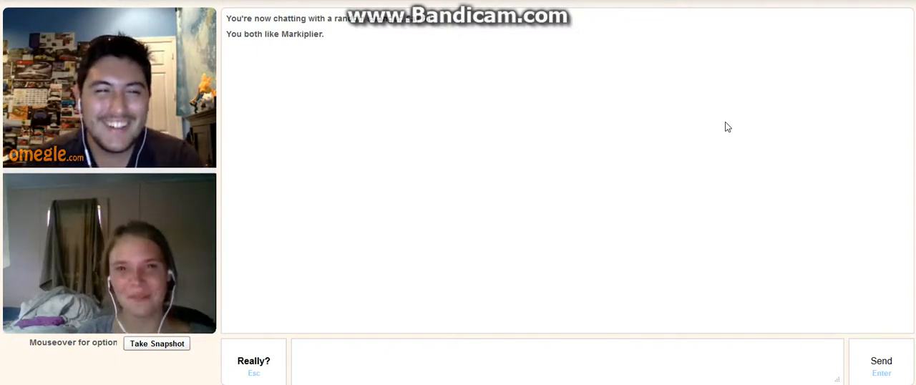
mouse_move(885, 72)
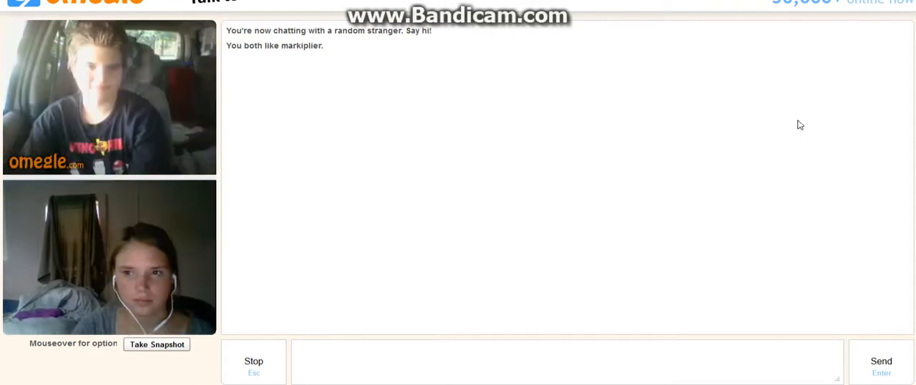
mouse_move(793, 129)
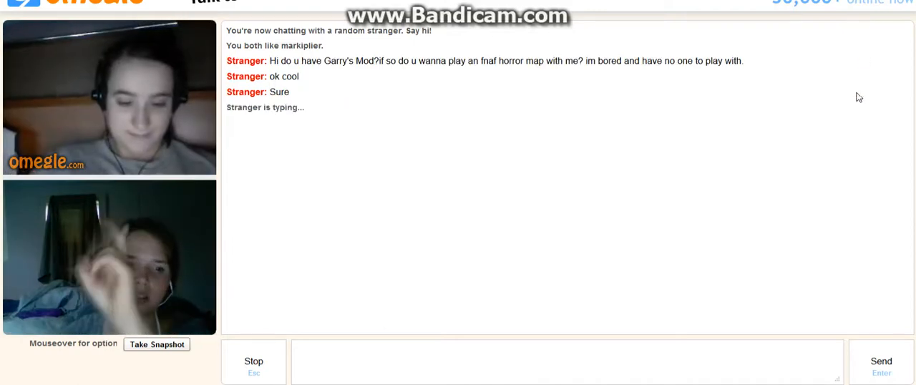
mouse_move(521, 275)
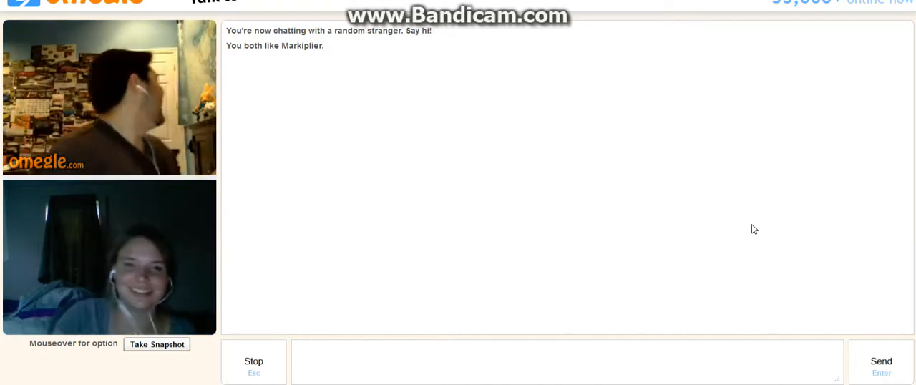
mouse_move(659, 114)
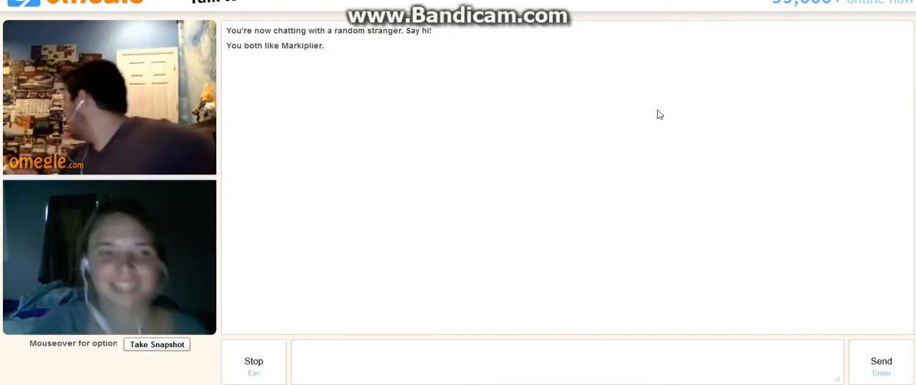